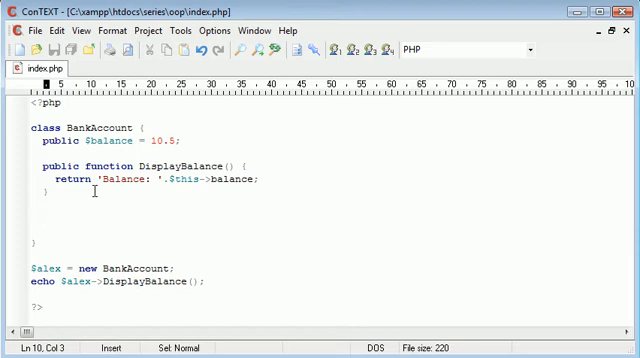
Step: Add an empty public function Withdraw() stub below DisplayBalance
text(public function Withdr)
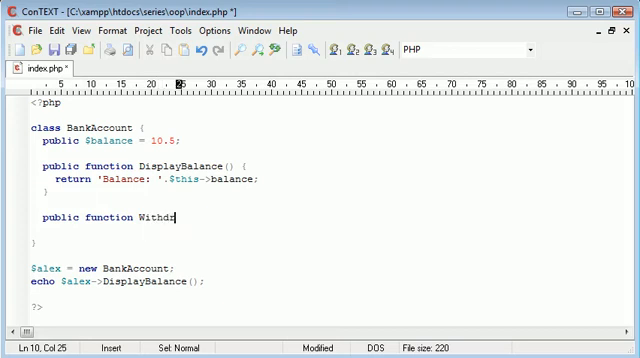
text(aw() {)
text(})
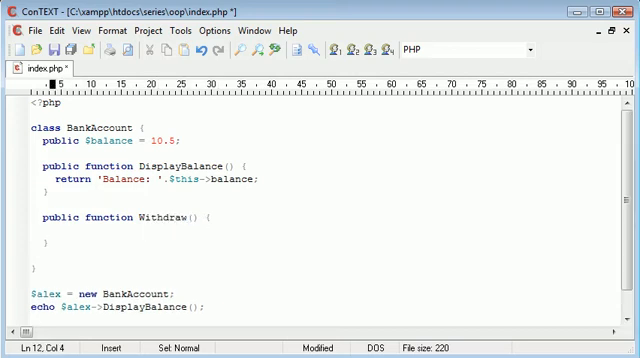
click(184, 216)
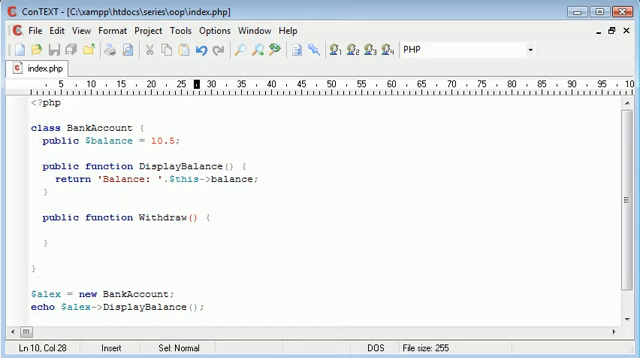
Step: Give Withdraw an $amount parameter and move into its body
text($amount)
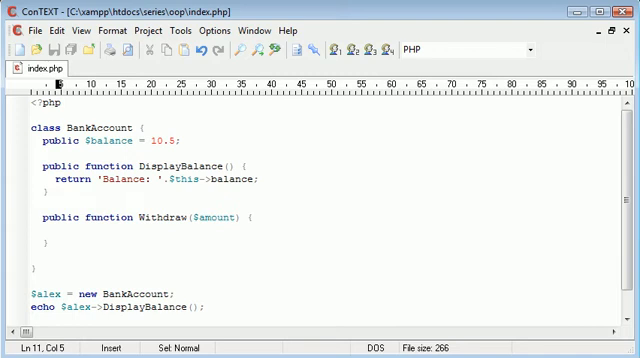
click(60, 232)
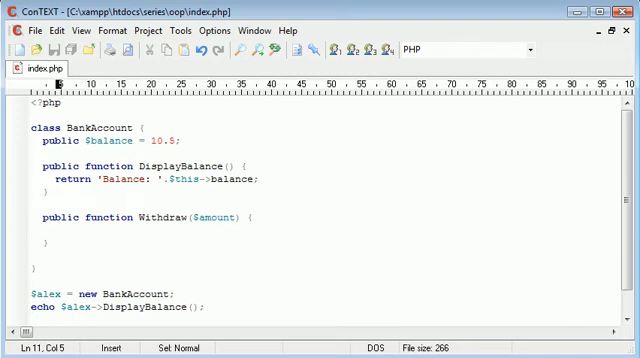
Step: Write $this->balance=$this->balance-$amount; as the Withdraw body
text($this->)
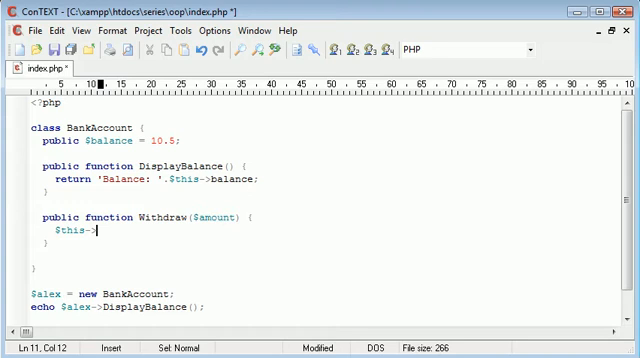
key(ctrl+s)
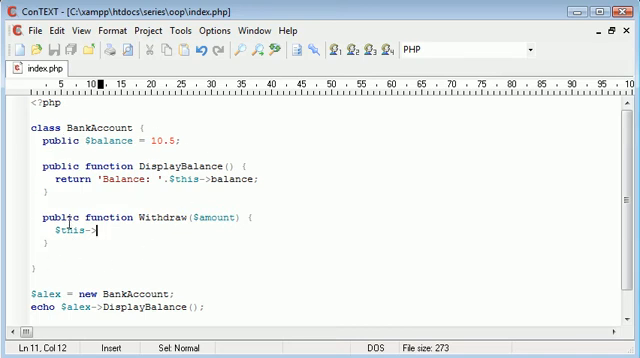
text(balance)
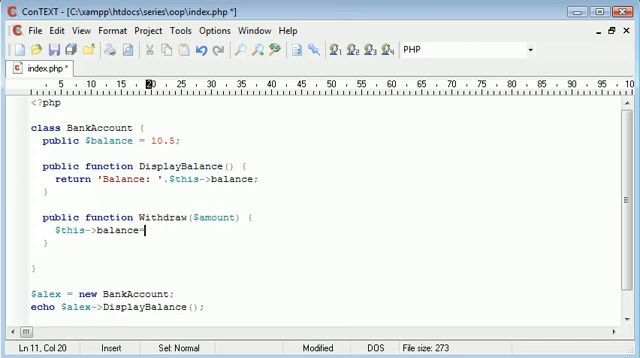
text(=$this)
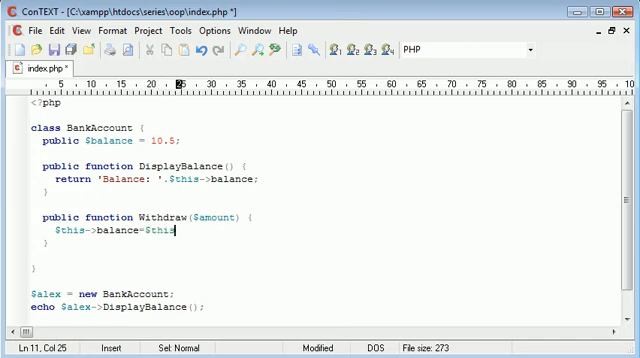
text(->ba)
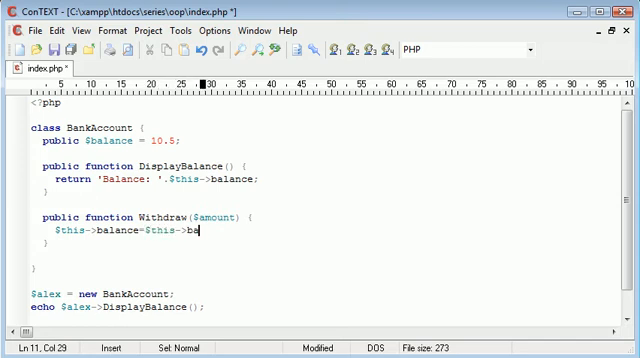
text(lance)
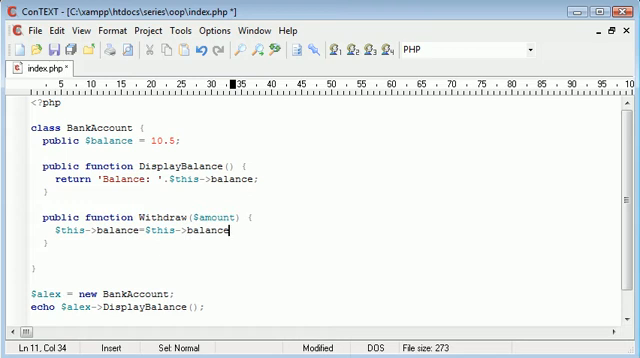
text(-)
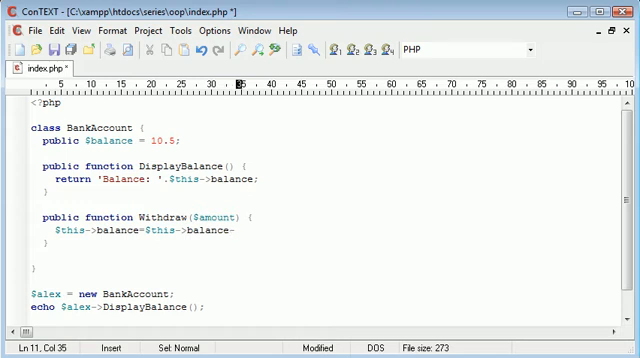
text($amount;)
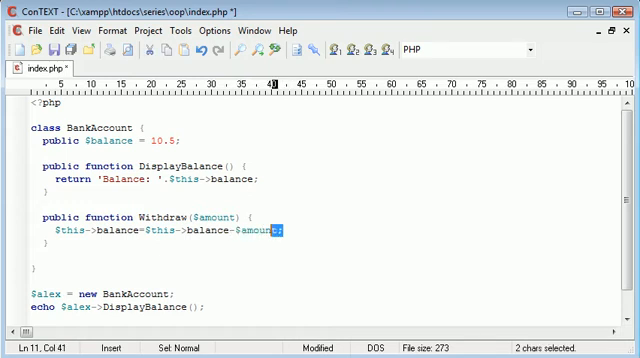
Step: Space the statement out as $this->balance = $this->balance - $amount; and save
double_click(224, 216)
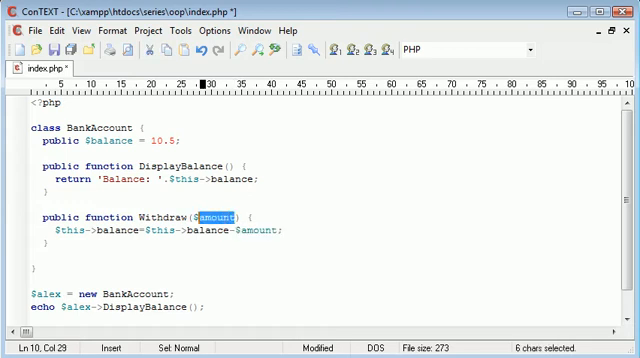
click(284, 230)
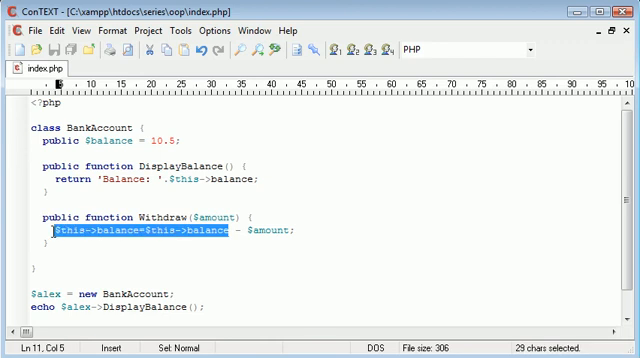
text($b)
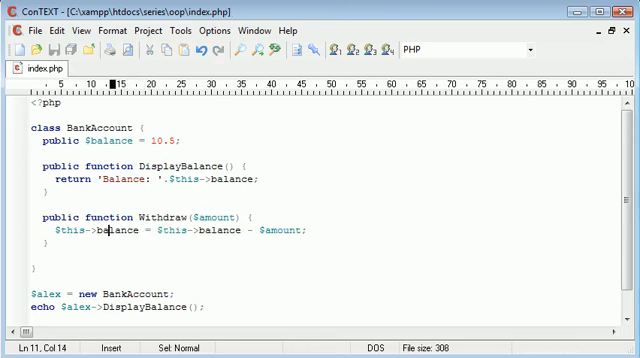
click(54, 232)
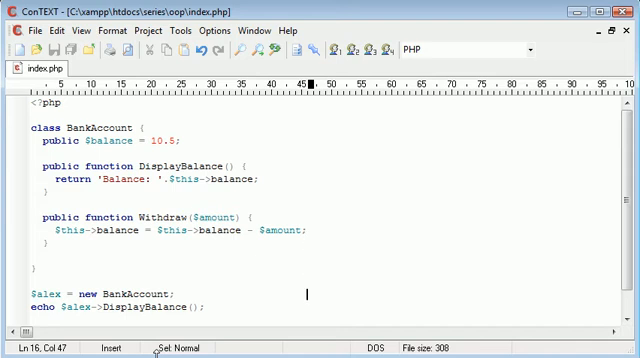
Step: Add $alex->Withdraw(5); between creating $alex and echoing its balance
scroll(down, 3)
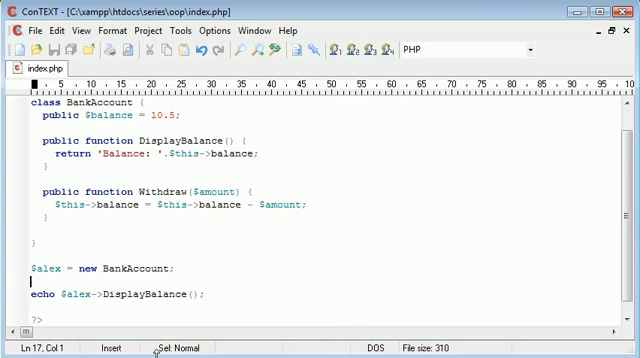
text($alex)
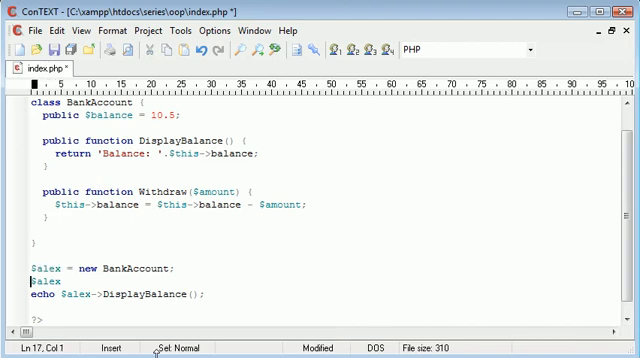
text(->)
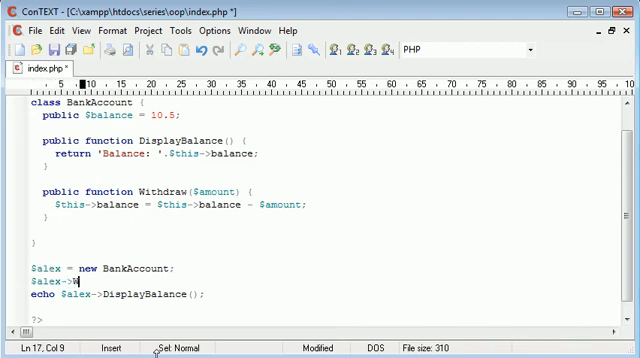
text(Withdraw();)
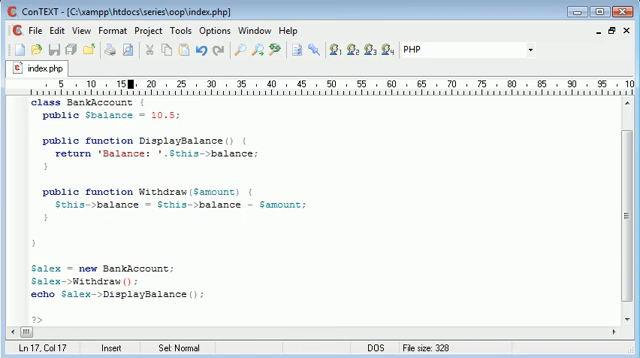
text(5)
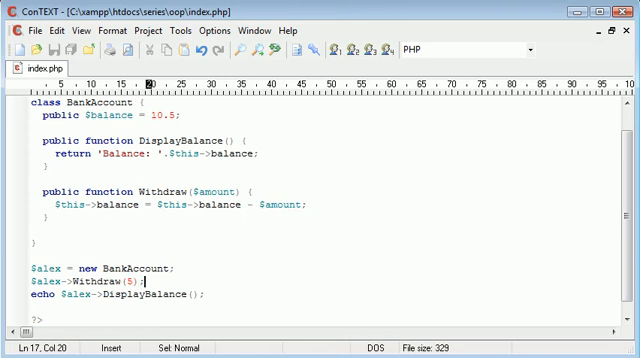
key(Left)
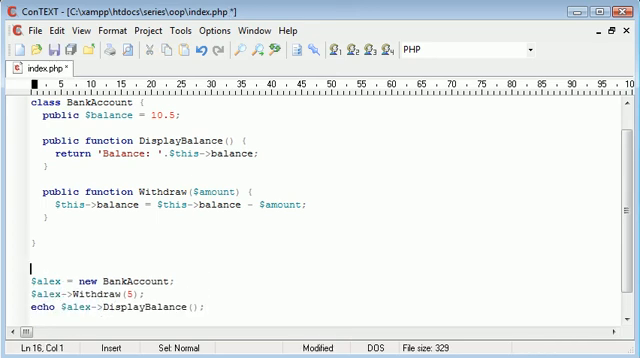
Step: Comment the three statements: new instance of class, withdrawing 5, displaying balance
text(//)
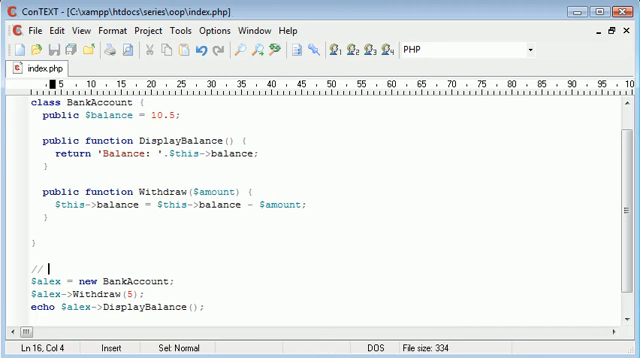
text(new instance of class)
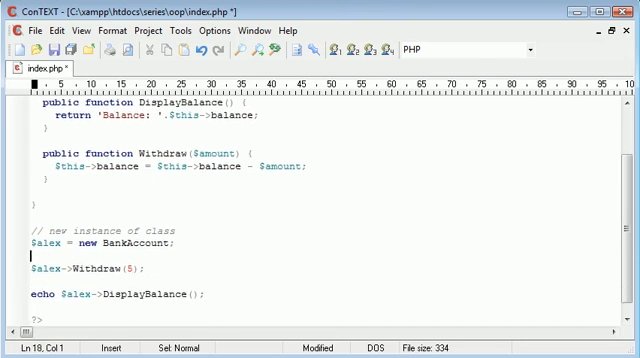
text(// w)
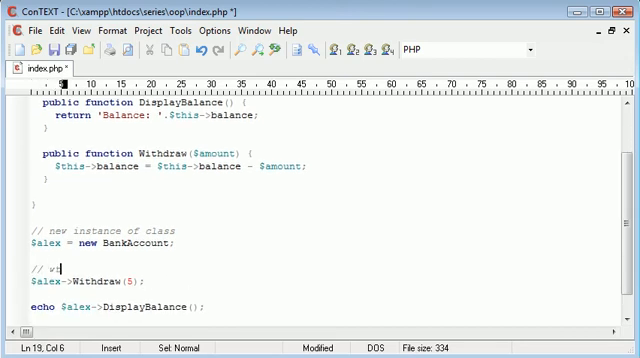
text(ithdrawing 5)
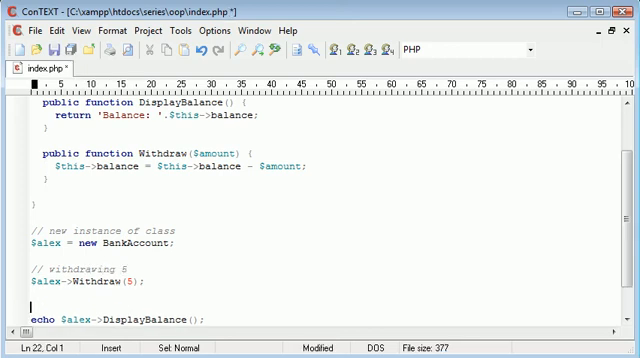
text(// displaying balance)
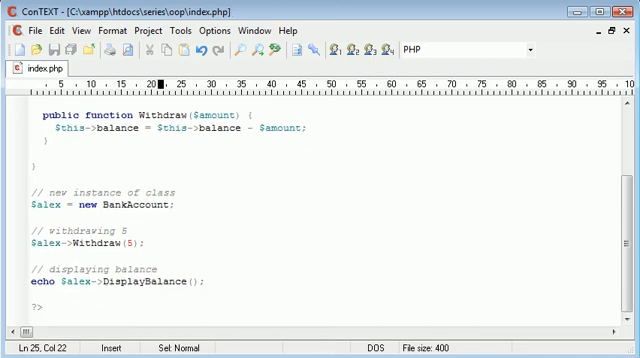
mouse_move(112, 206)
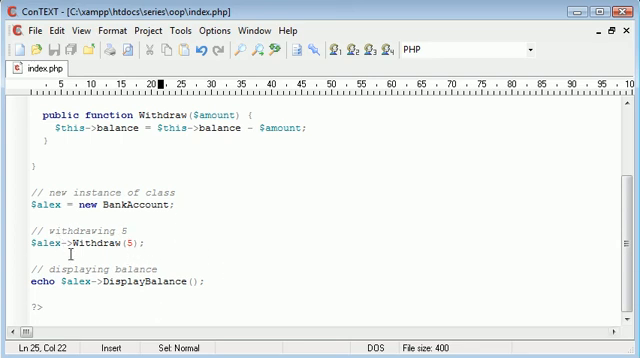
Step: Remove the three comments and leave a blank line atop Withdraw's body
key(Delete)
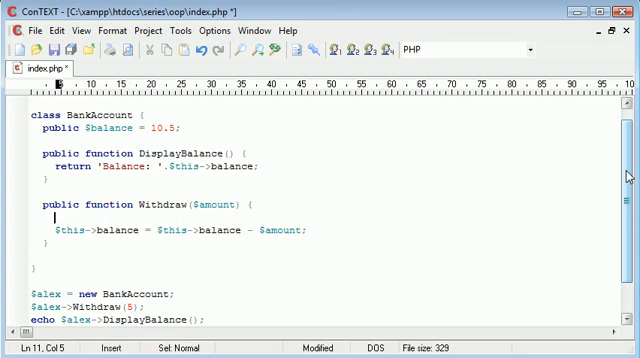
Step: Start Withdraw with if (($this->balance < $amount)) { and a new line inside it
text(if ())
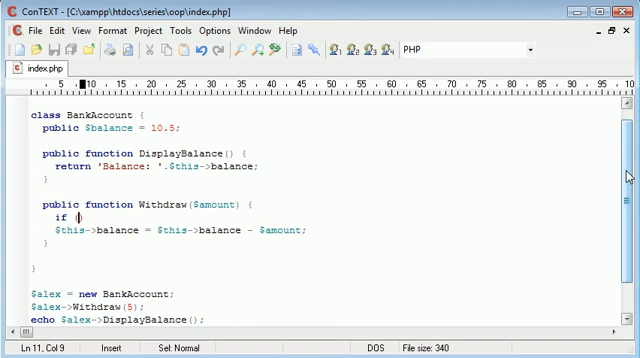
text(($this->balance)
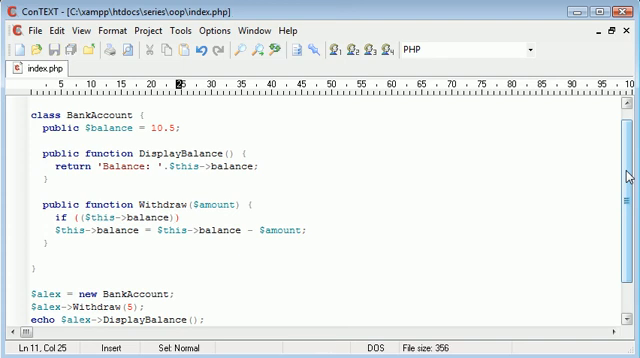
text({)
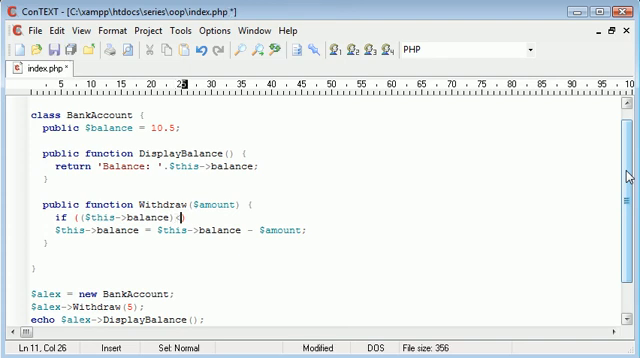
text($)
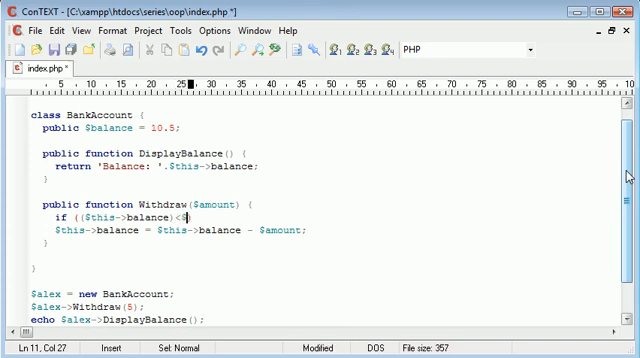
text(amount))
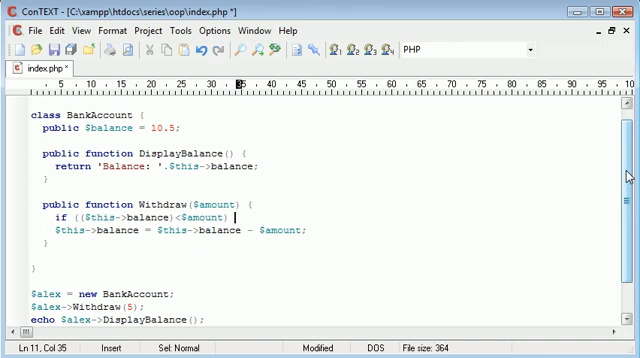
key(Return)
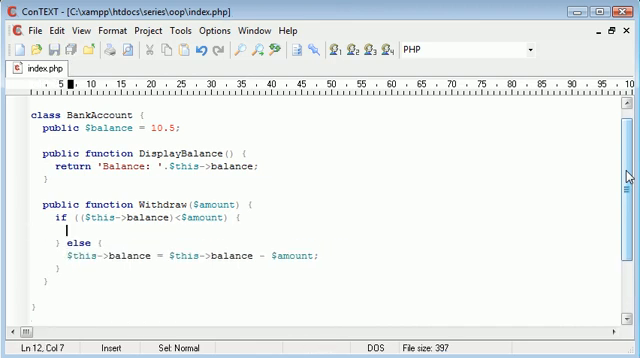
Step: Echo 'Not enough money.' in the if branch, with the subtraction in the else branch
text(echo '';)
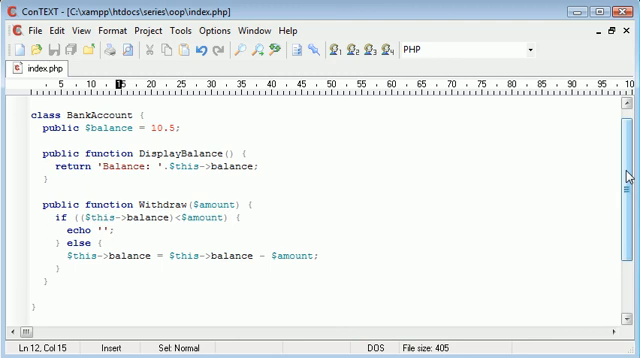
text(N)
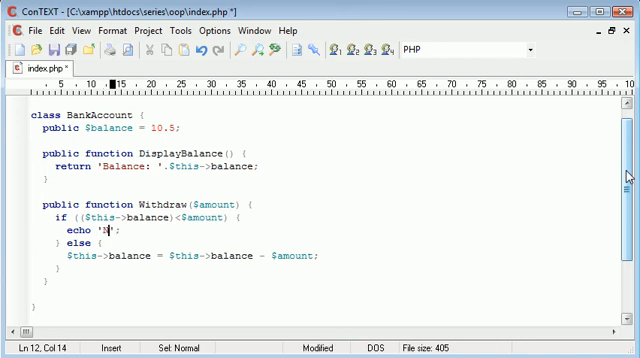
text(Not enough fu)
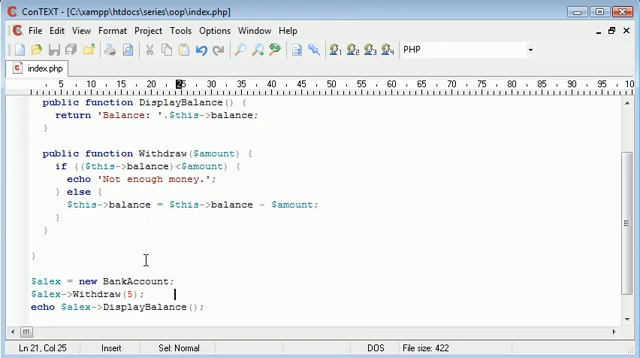
Step: Change the call to $alex->Withdraw(12), exceeding the 10.5 balance
text(12)
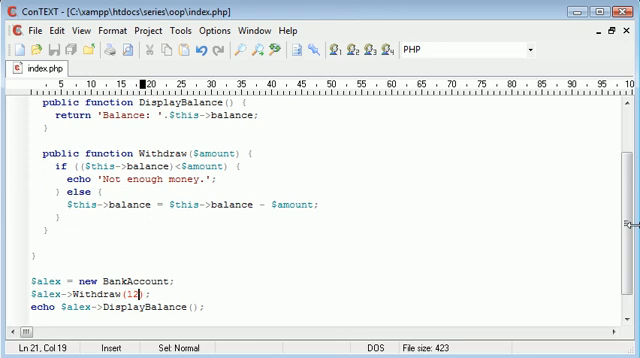
scroll(down, 3)
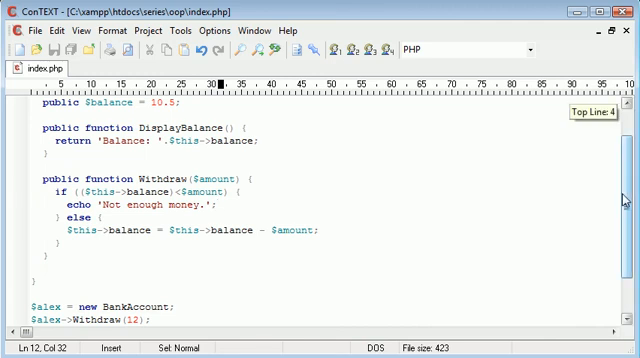
scroll(down, 3)
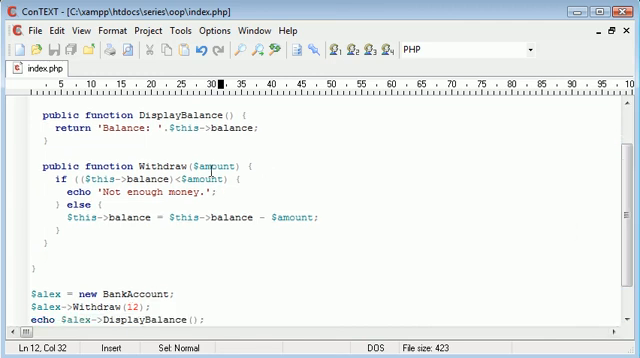
double_click(214, 164)
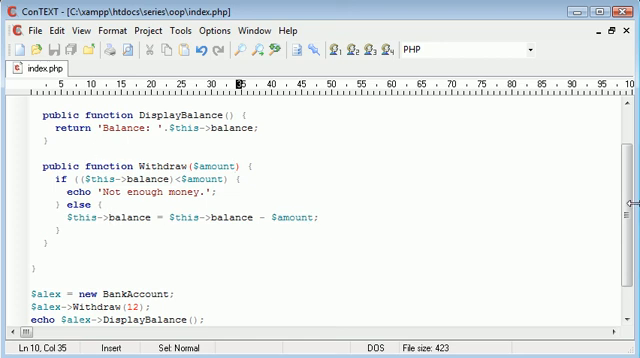
scroll(down, 3)
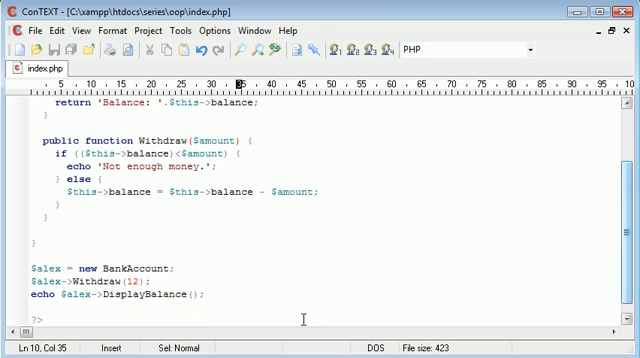